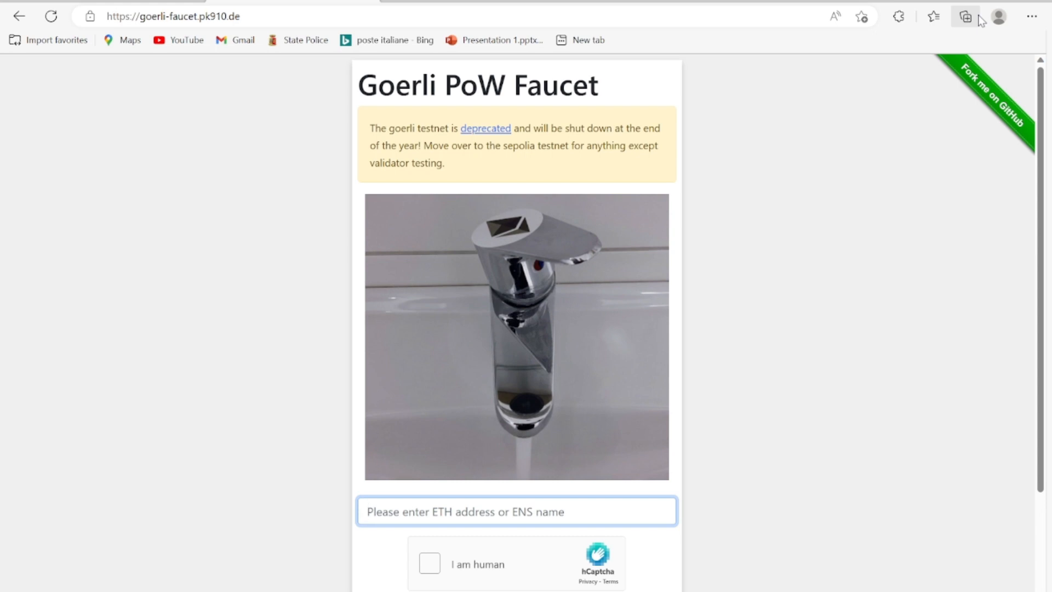
pyautogui.click(516, 511)
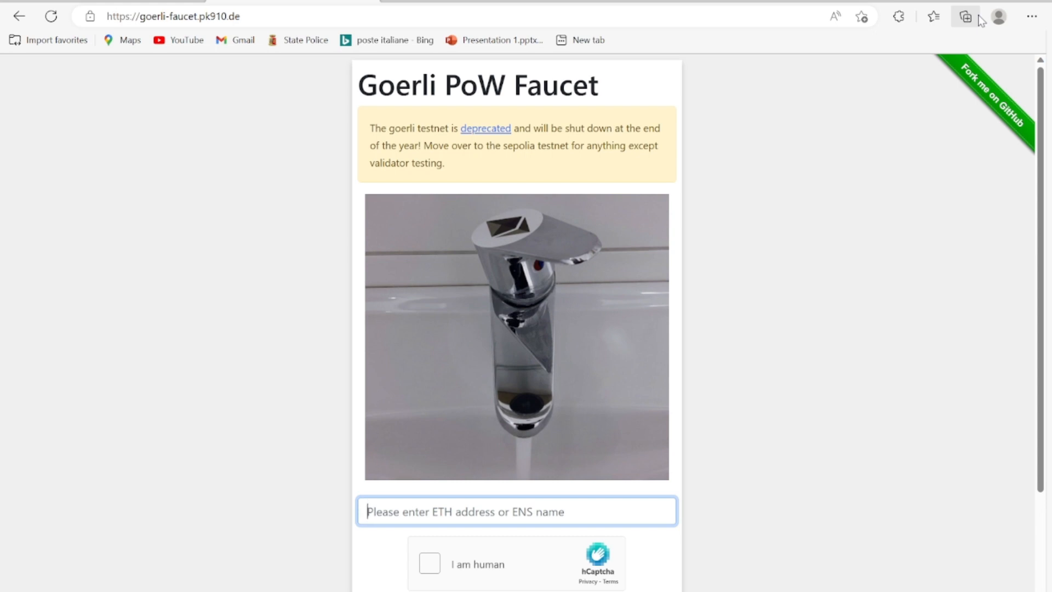
pyautogui.moveTo(909, 52)
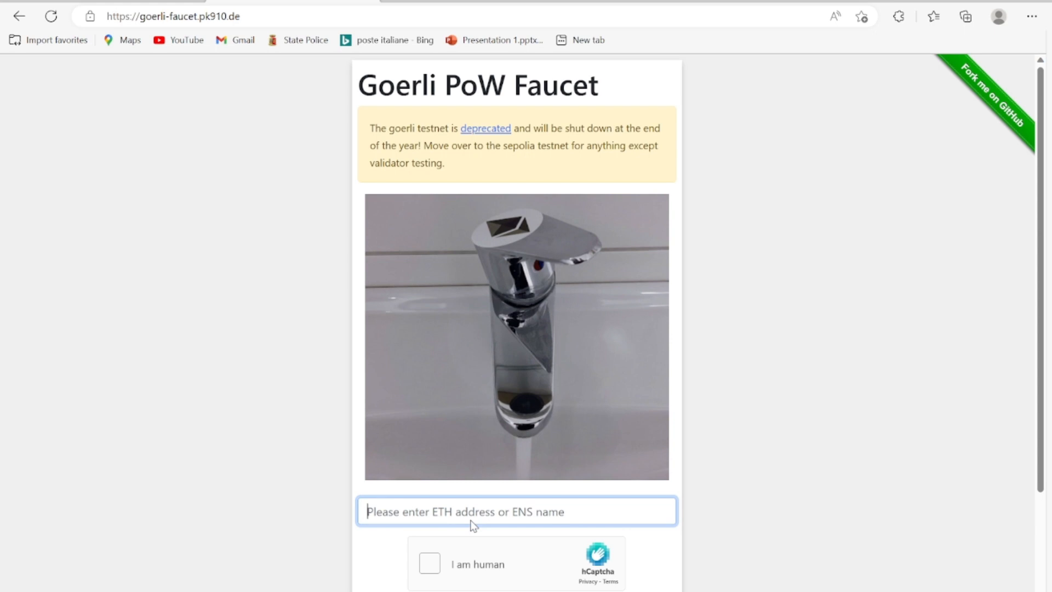
pyautogui.write('0xb52c9b3aA4Bc9eabf1eb3cB053F0db7272C298f2')
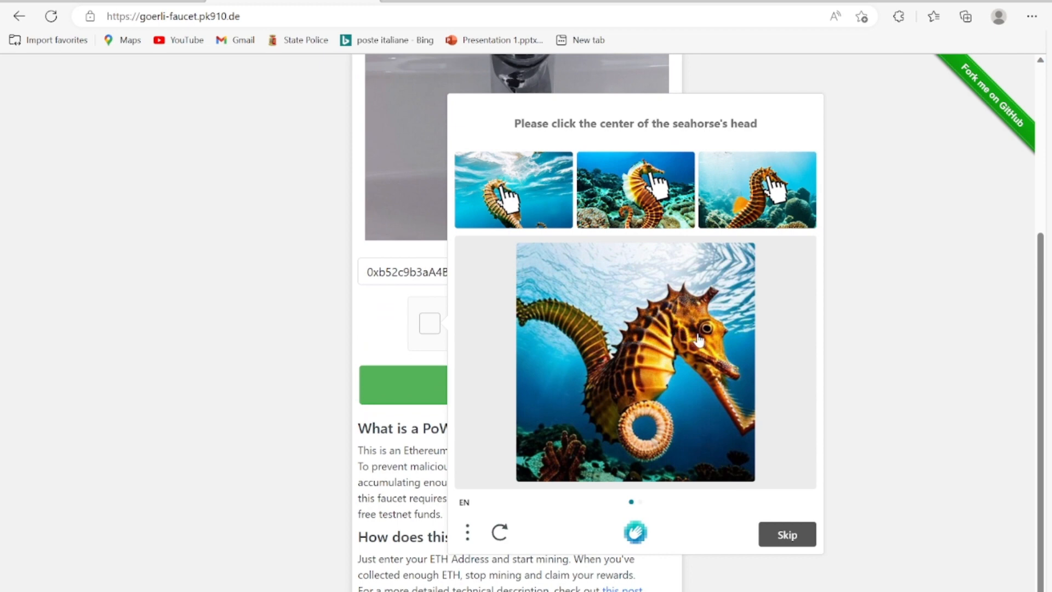
# Pass the hCaptcha by marking the seahorse heads in both images and verifying
pyautogui.click(702, 329)
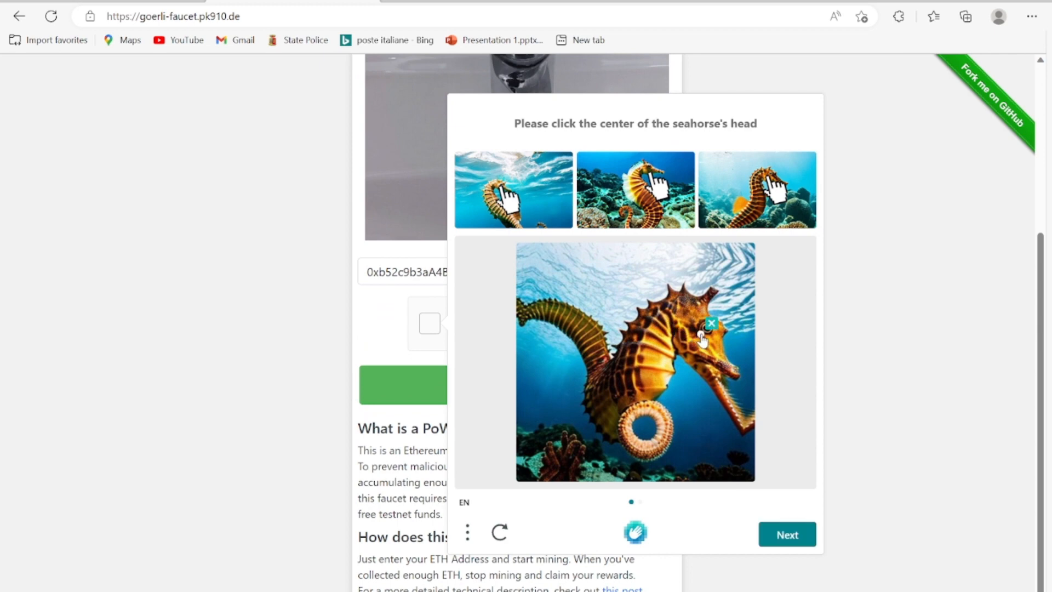
pyautogui.click(701, 333)
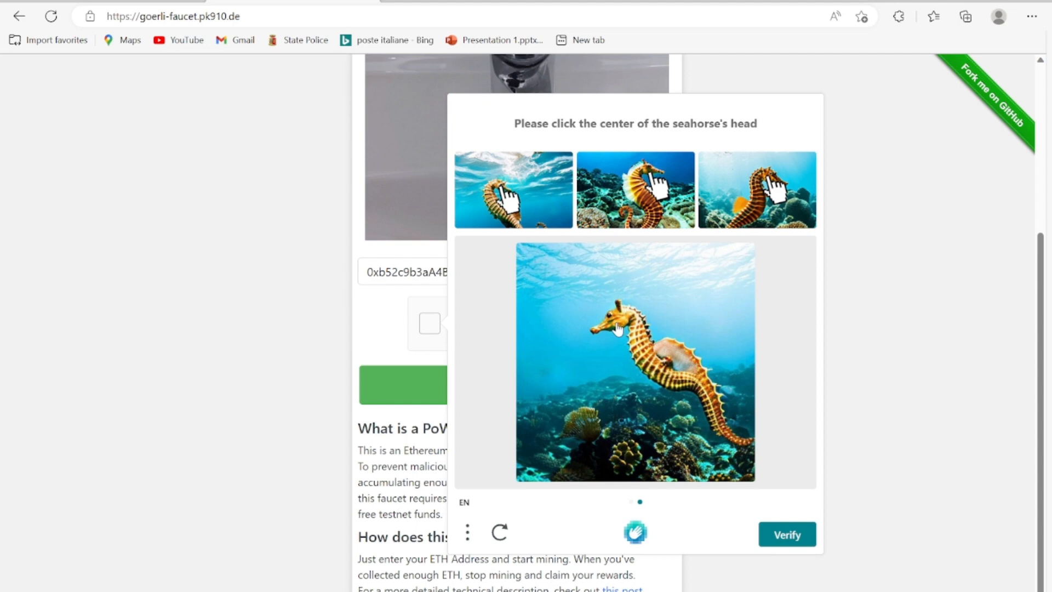
pyautogui.click(616, 327)
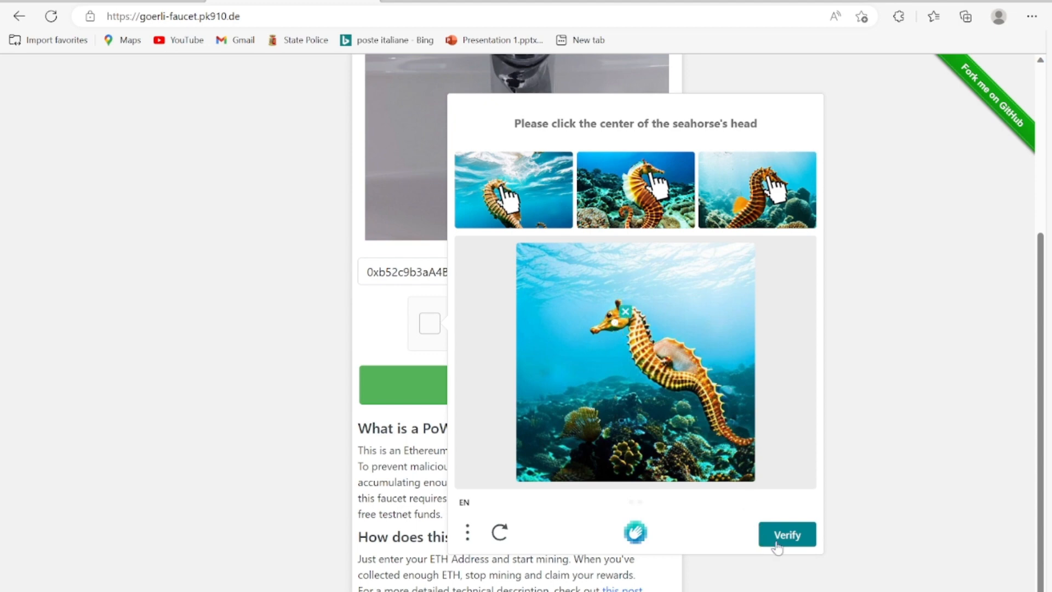
pyautogui.click(786, 534)
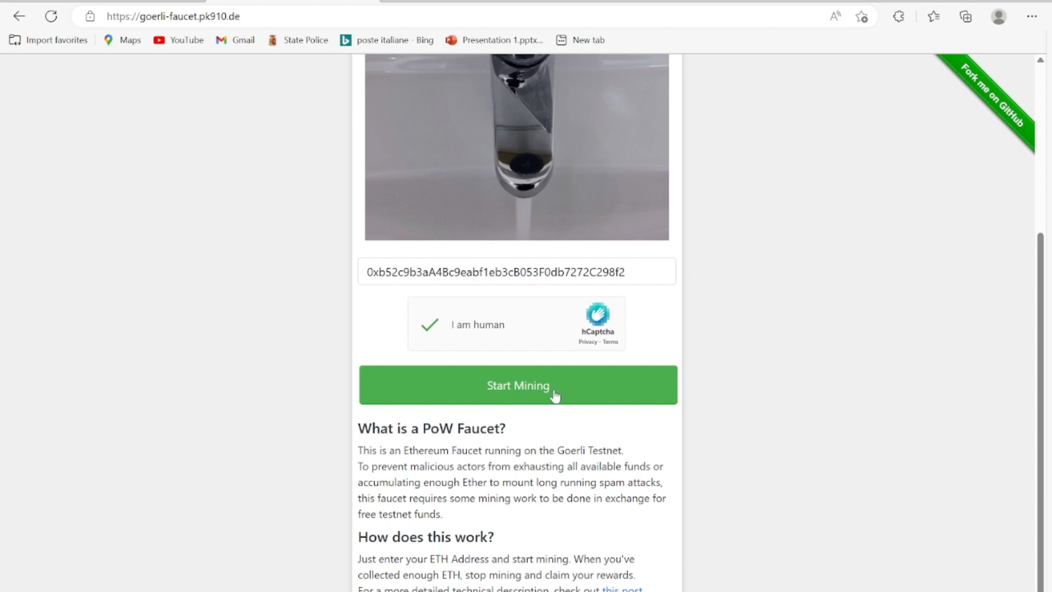
# Start mining and let the reward accumulate to about 0.019 GöETH over 79 shares
pyautogui.click(517, 385)
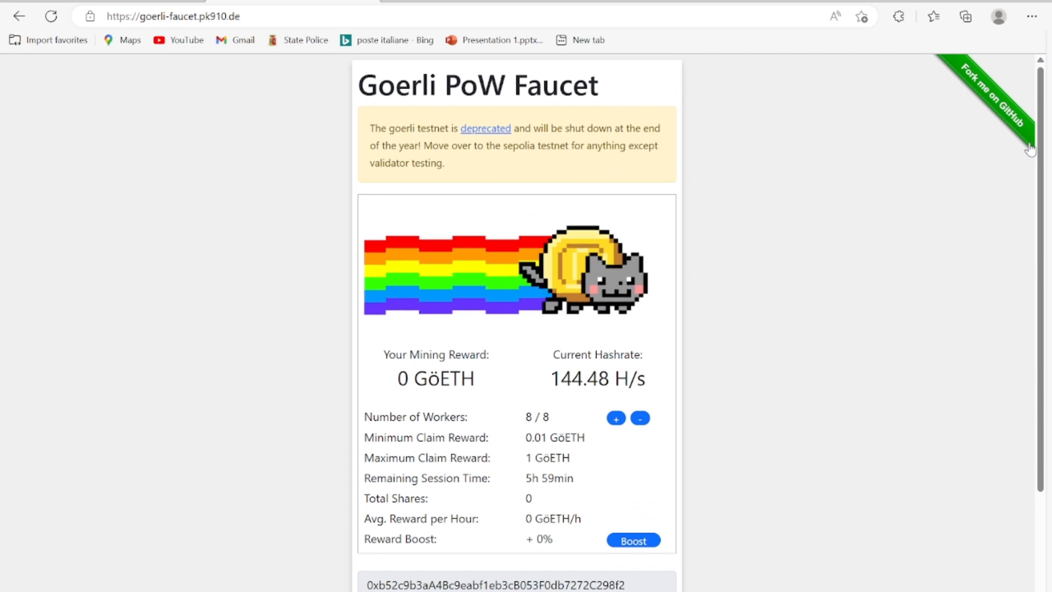
pyautogui.moveTo(473, 313)
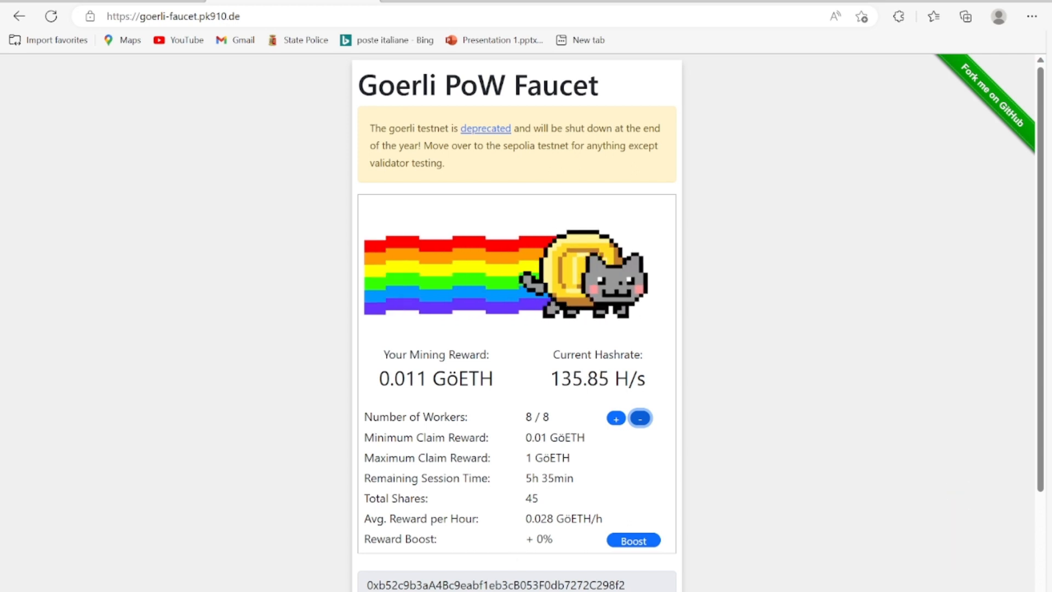
pyautogui.scroll(-3)
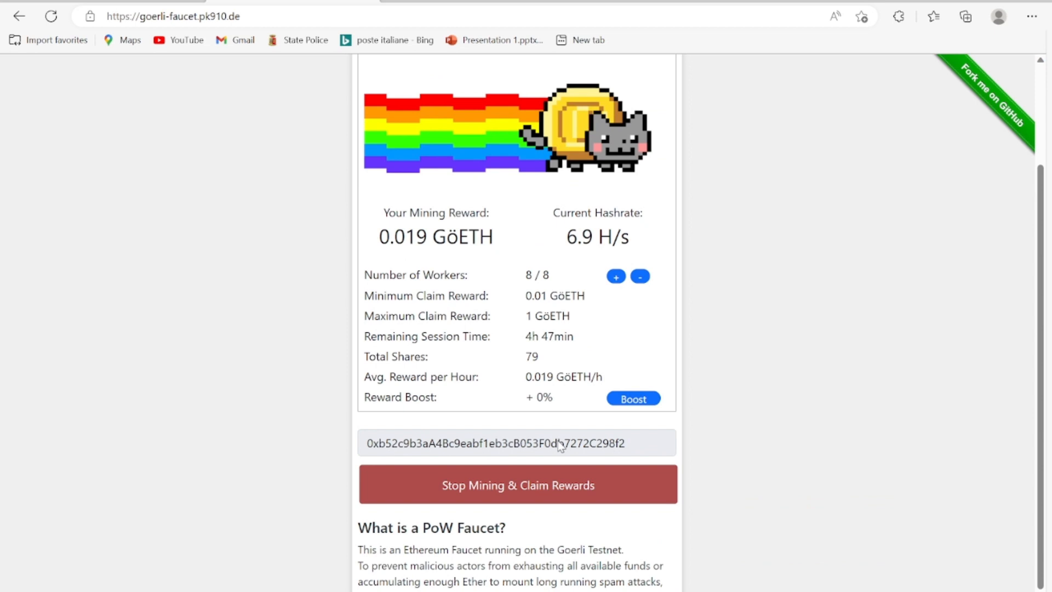
# Stop mining, confirm not a robot and claim the 0.011 GöETH reward on-chain
pyautogui.click(517, 484)
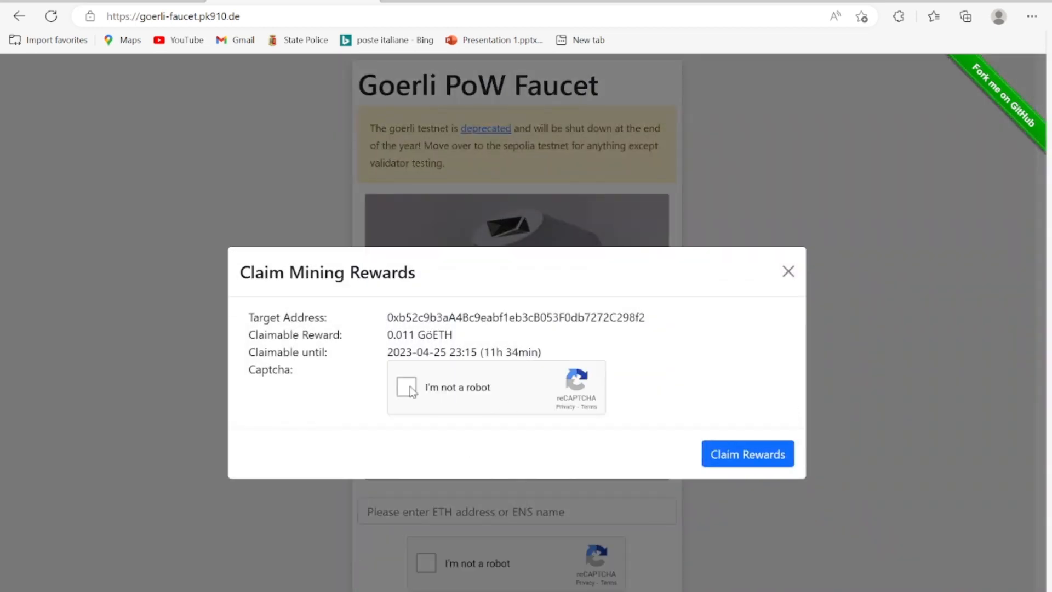
pyautogui.click(407, 387)
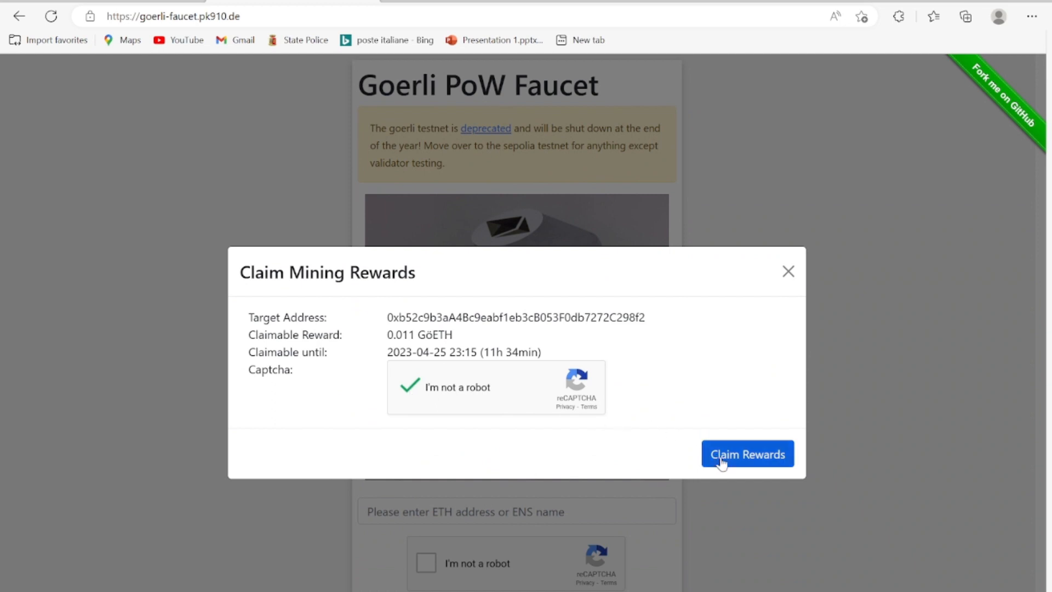
pyautogui.click(746, 453)
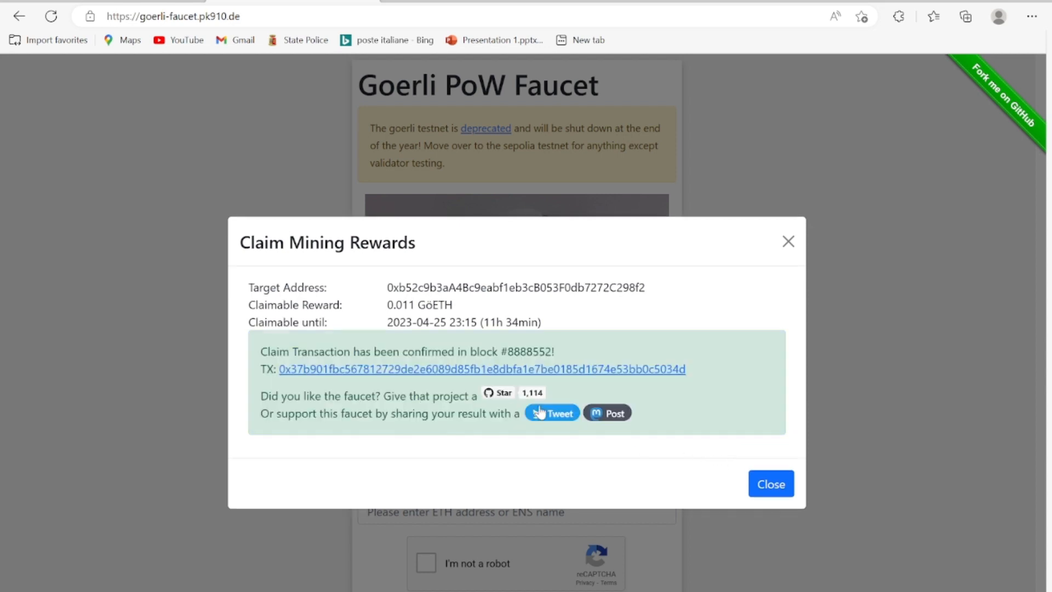
pyautogui.moveTo(397, 389)
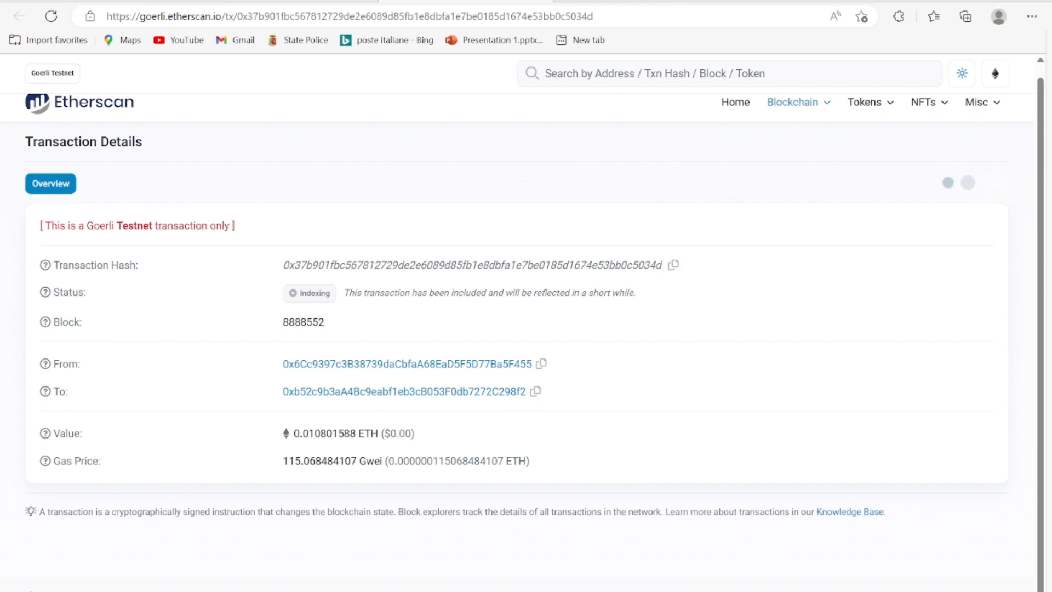
# Switch to the MetaMask wallet showing 0.081 GoerliETH on the Goerli test network
pyautogui.click(684, 6)
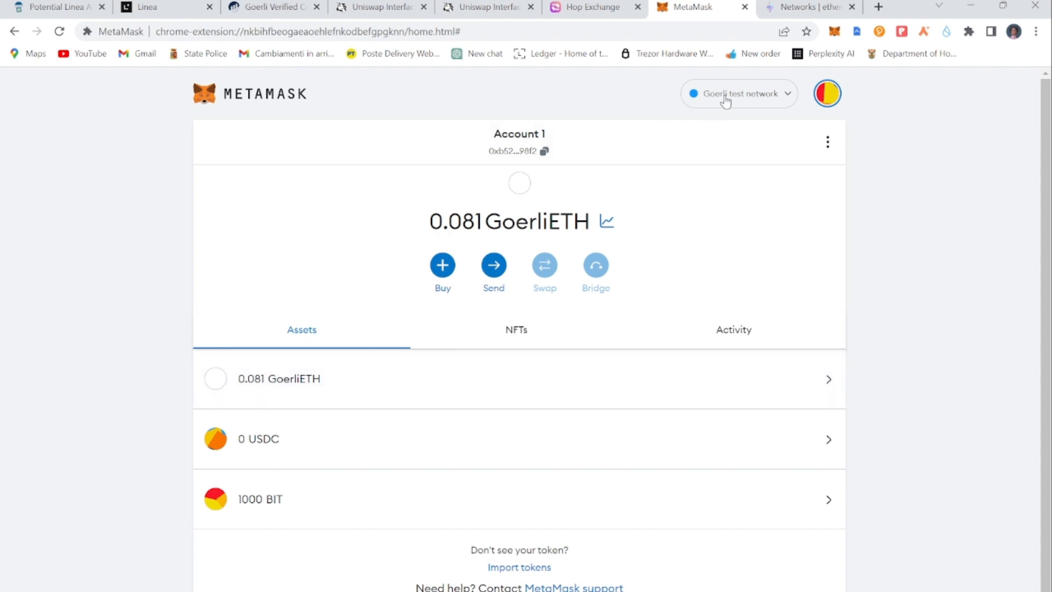
pyautogui.moveTo(430, 282)
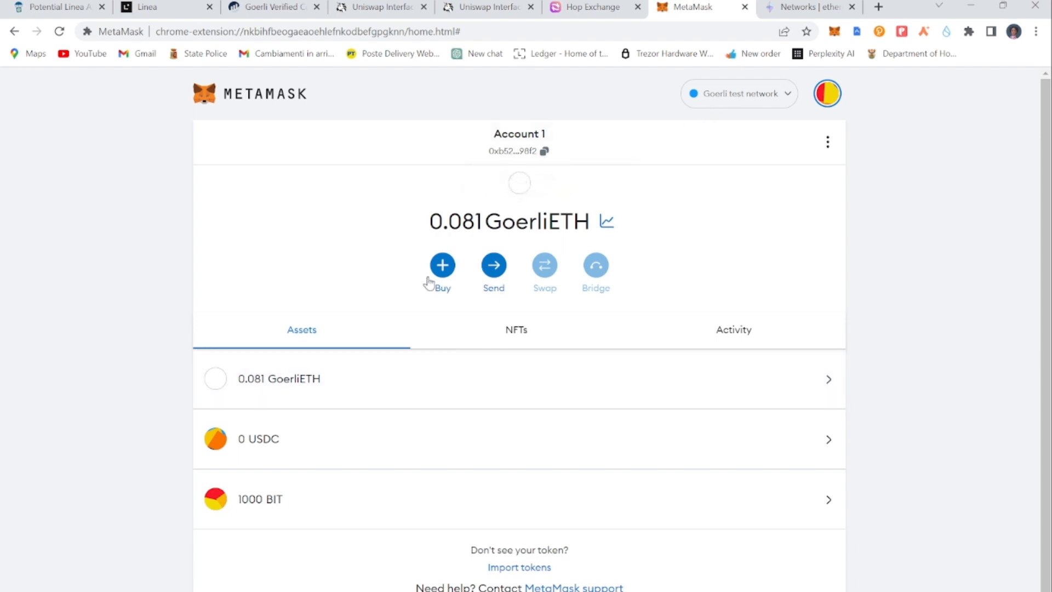
pyautogui.click(279, 378)
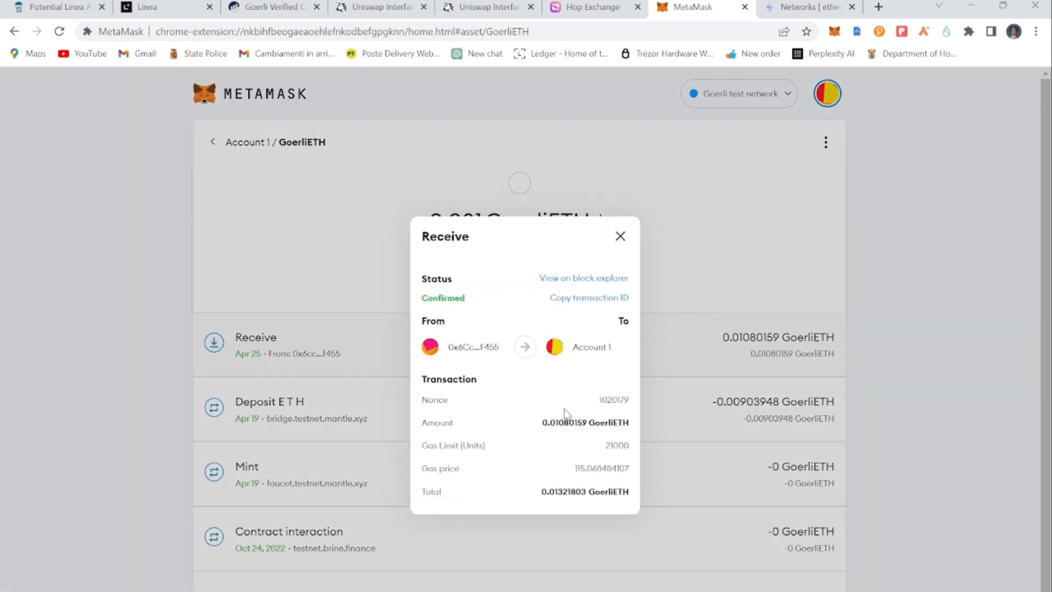
pyautogui.moveTo(550, 495)
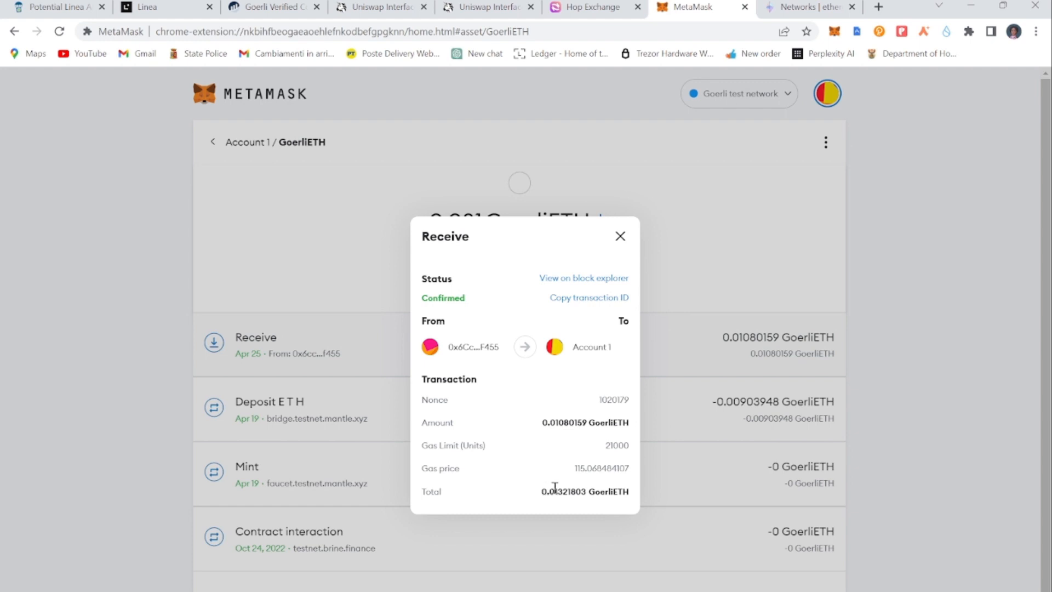
pyautogui.moveTo(631, 237)
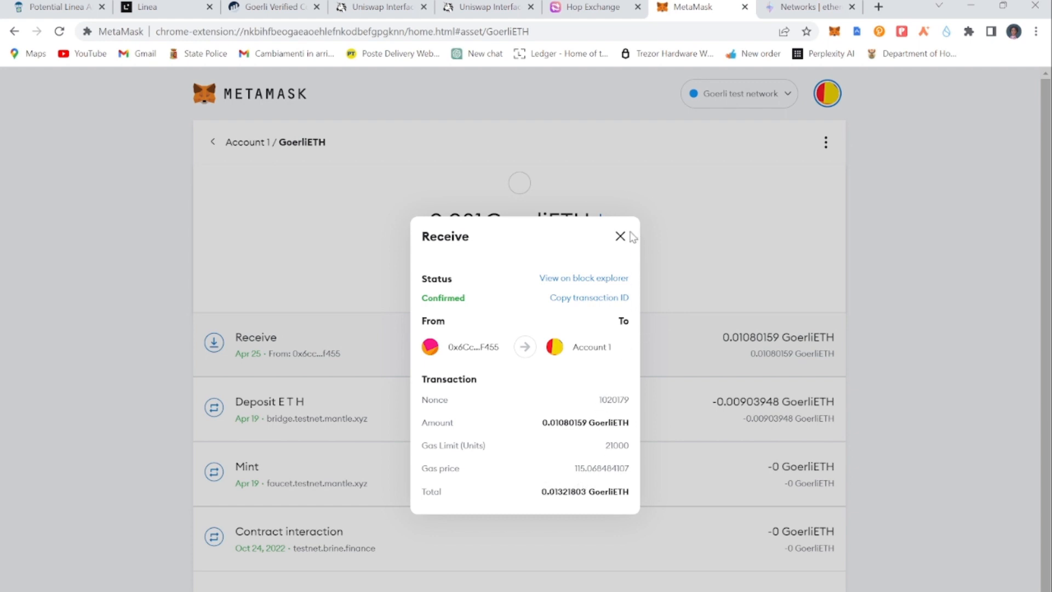
pyautogui.click(619, 236)
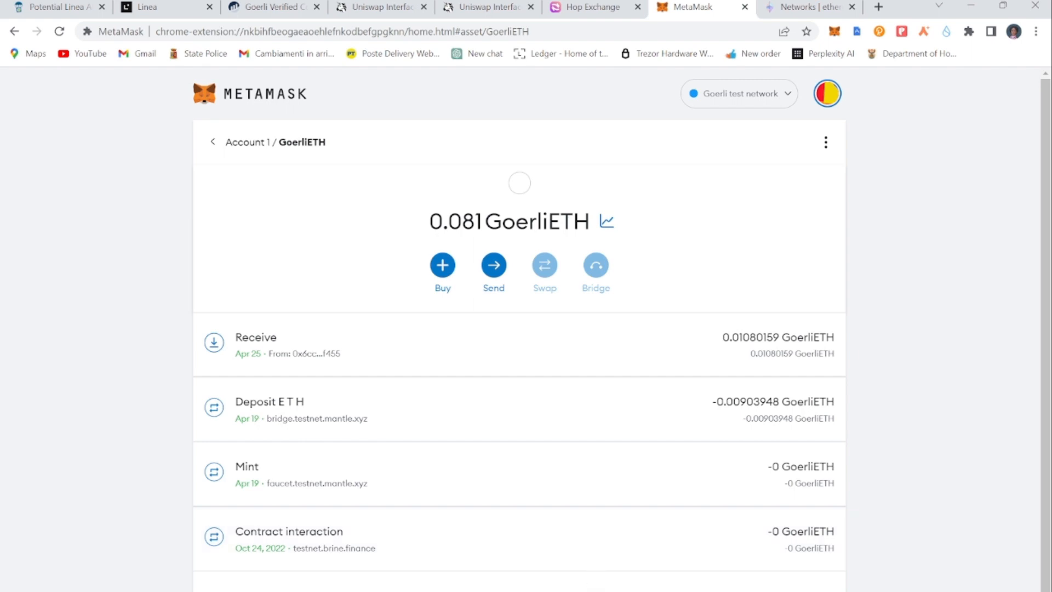
pyautogui.moveTo(643, 547)
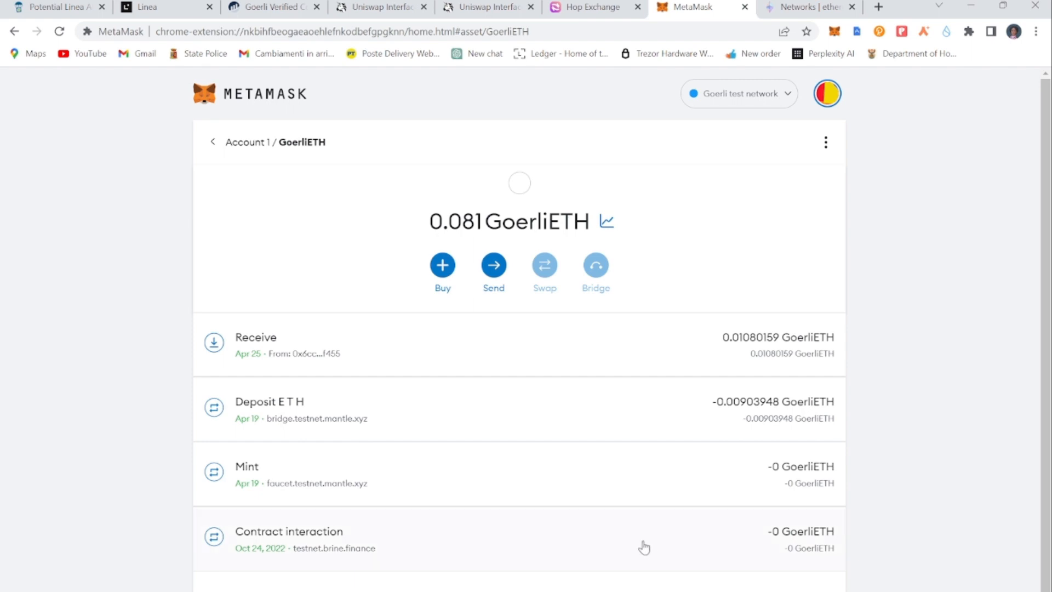
pyautogui.moveTo(662, 425)
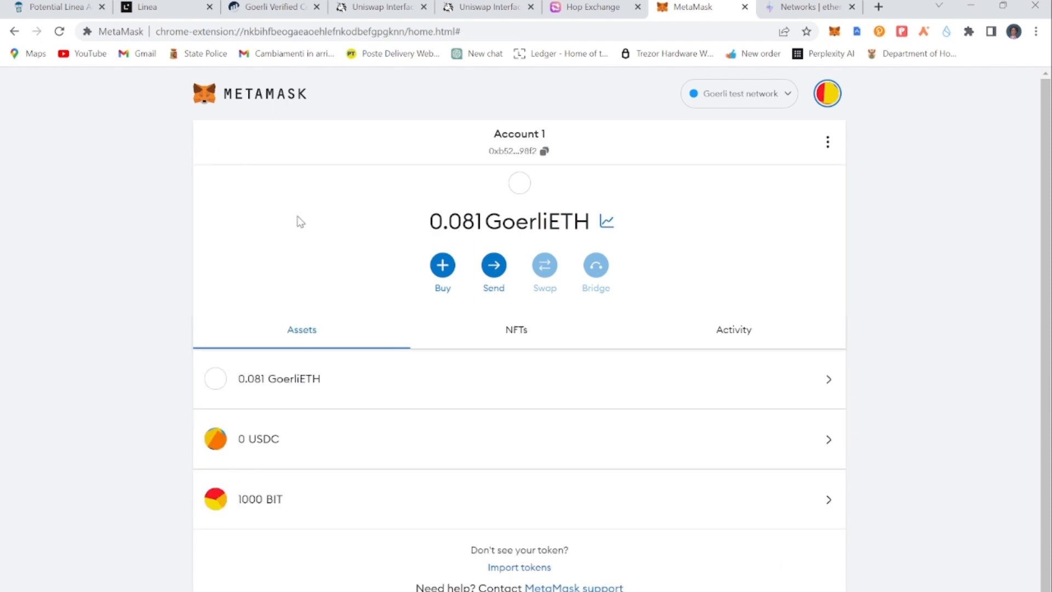
pyautogui.moveTo(368, 286)
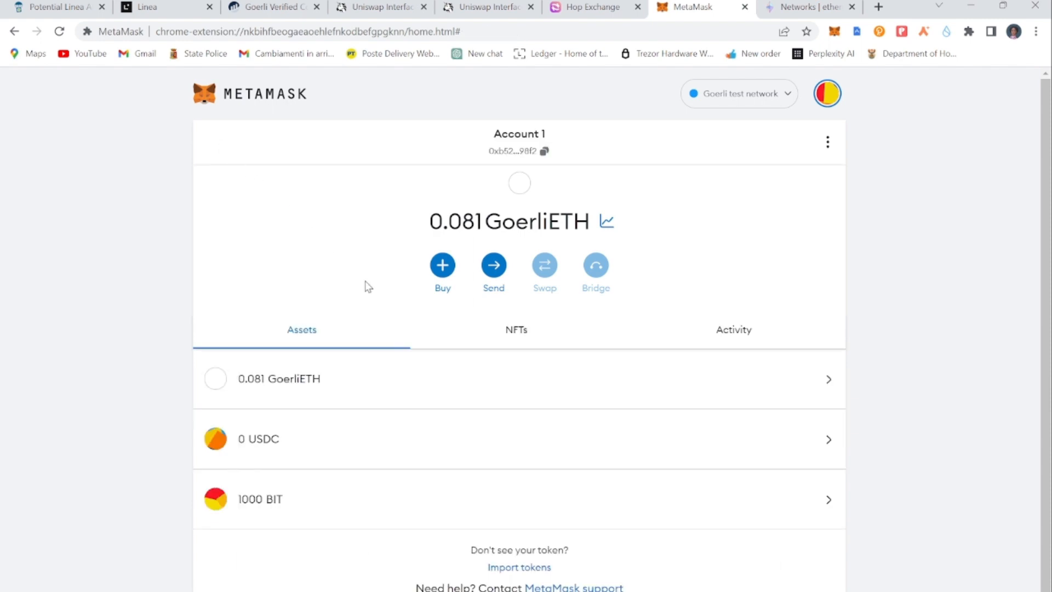
pyautogui.moveTo(451, 344)
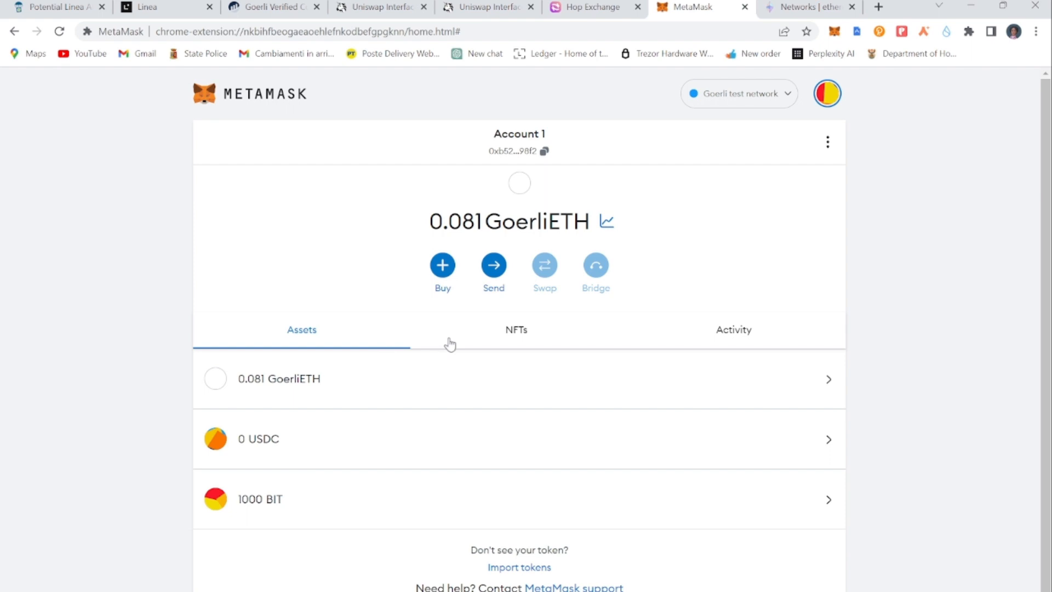
pyautogui.moveTo(492, 345)
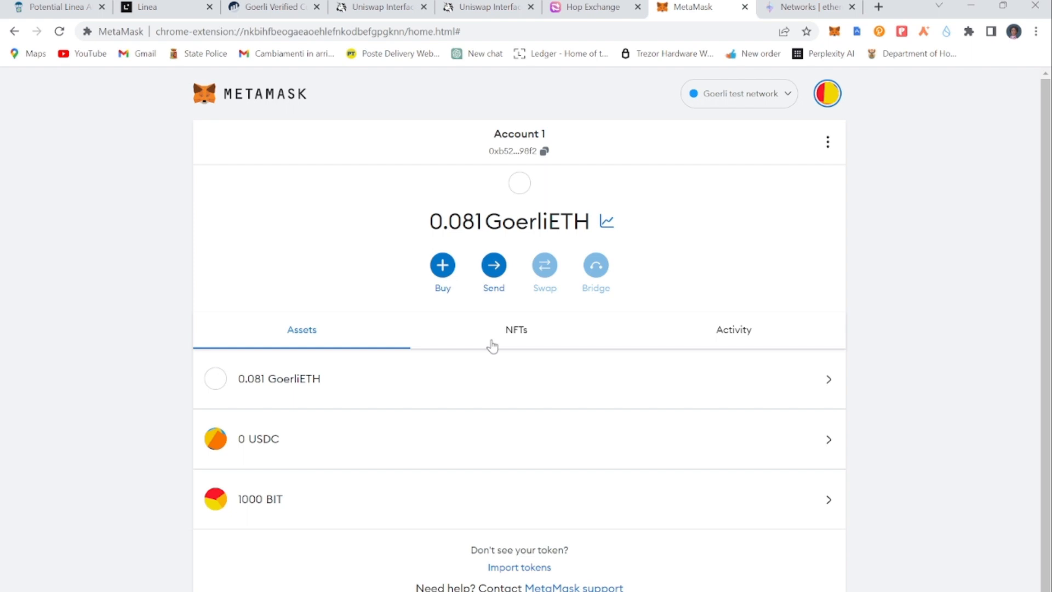
pyautogui.moveTo(476, 250)
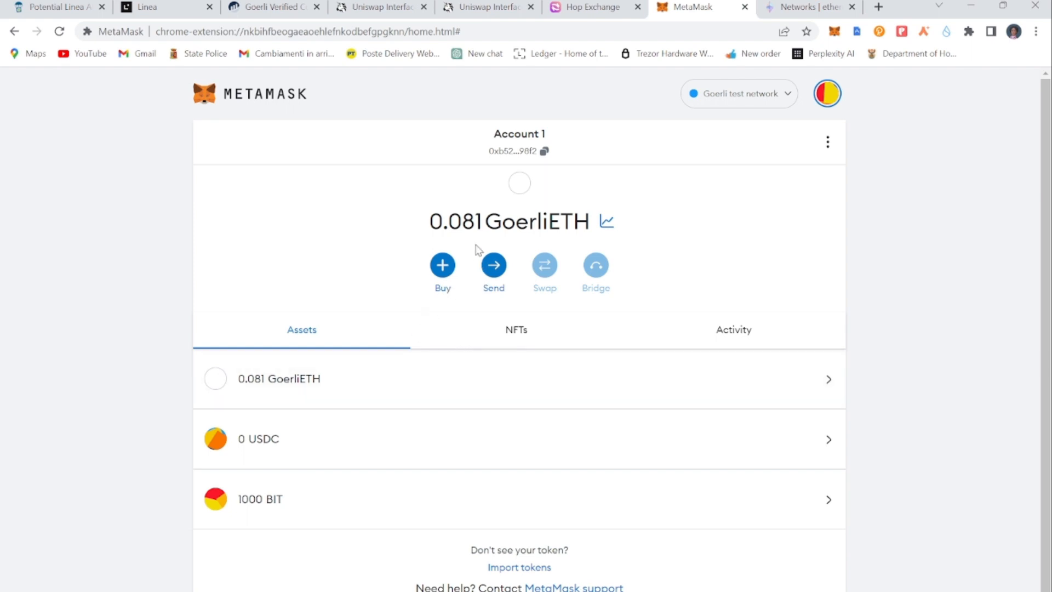
pyautogui.moveTo(505, 229)
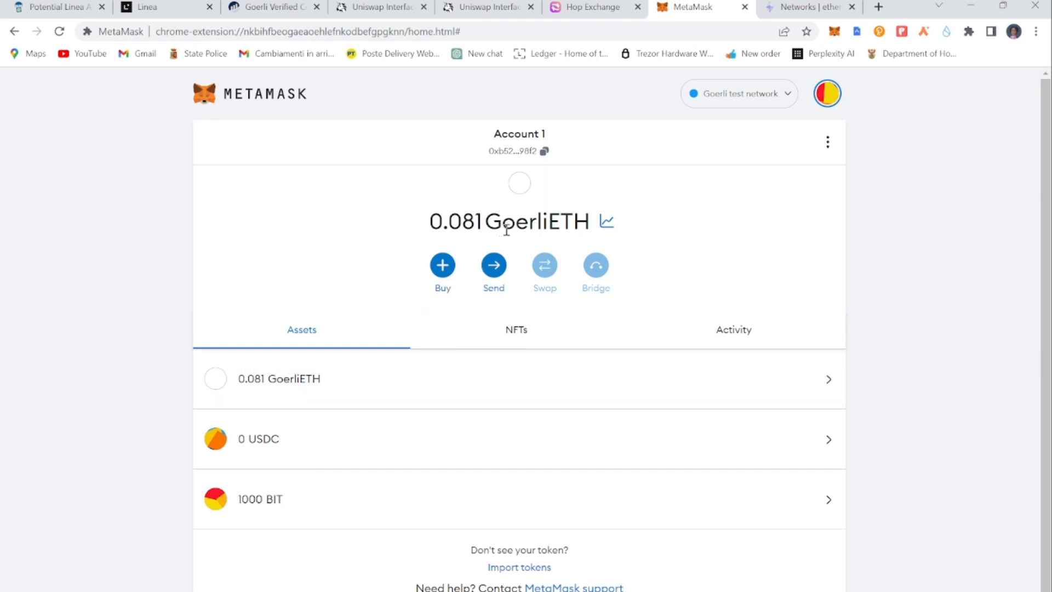